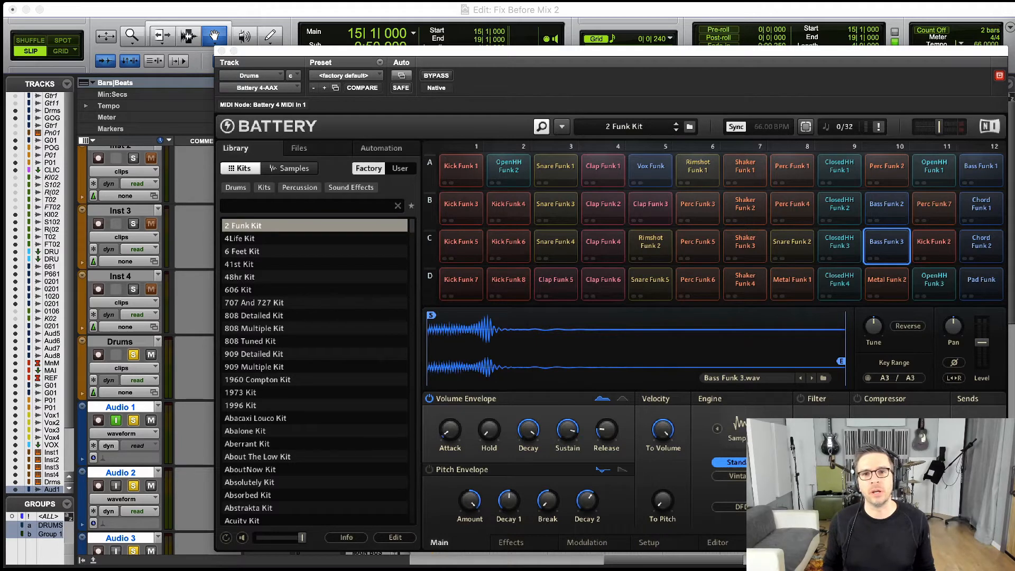
pyautogui.moveTo(791, 56)
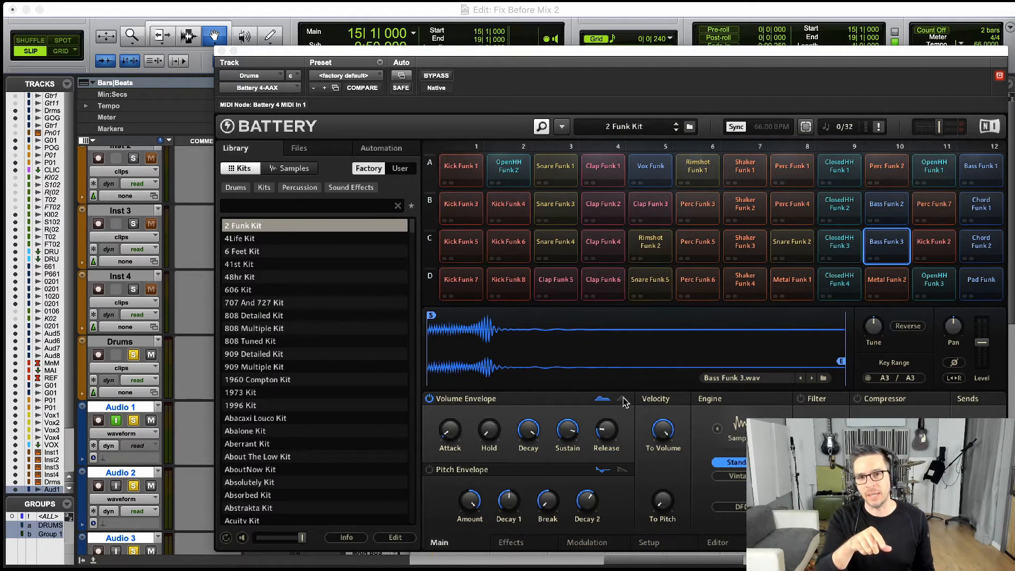
# Toggle Bass Funk 3's envelope between modes, then settle on AHD one-shot and return to its waveform.
pyautogui.click(601, 400)
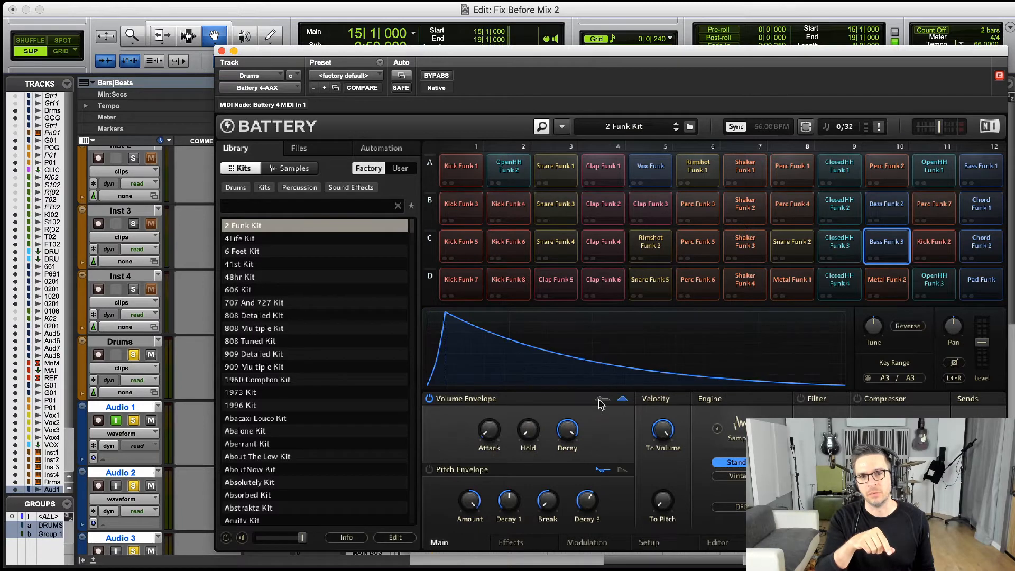
pyautogui.click(602, 398)
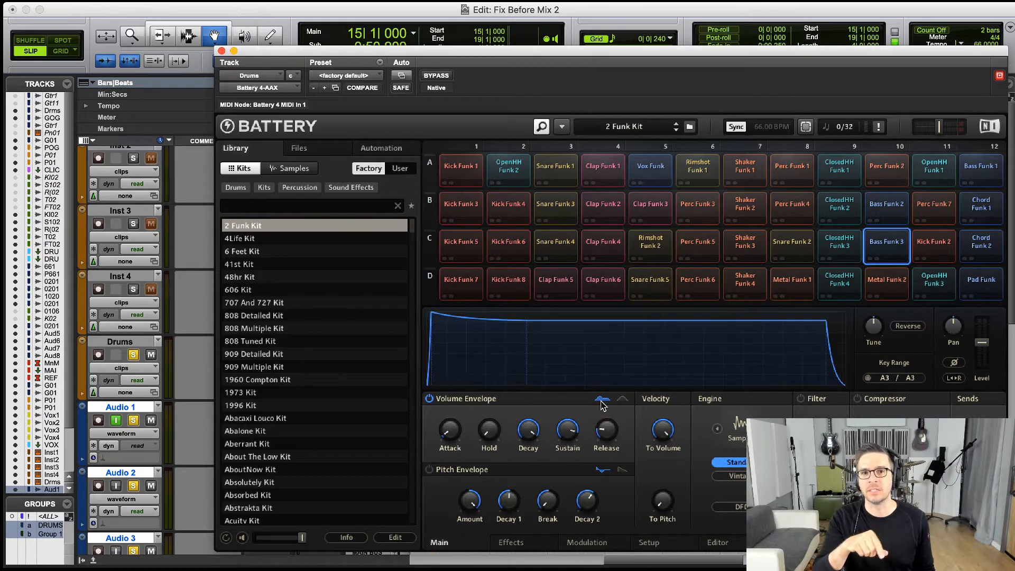
pyautogui.click(885, 246)
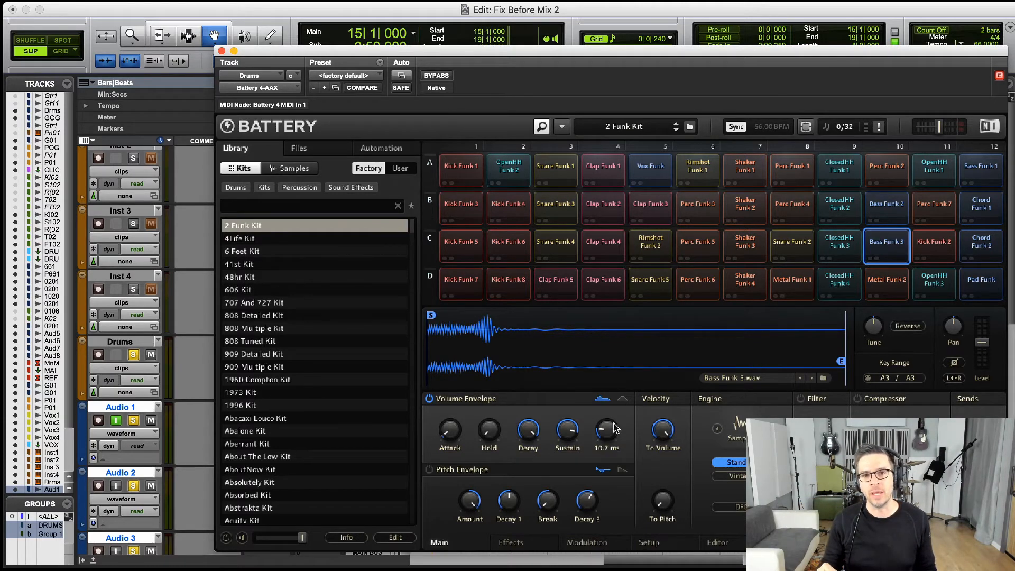
pyautogui.click(621, 399)
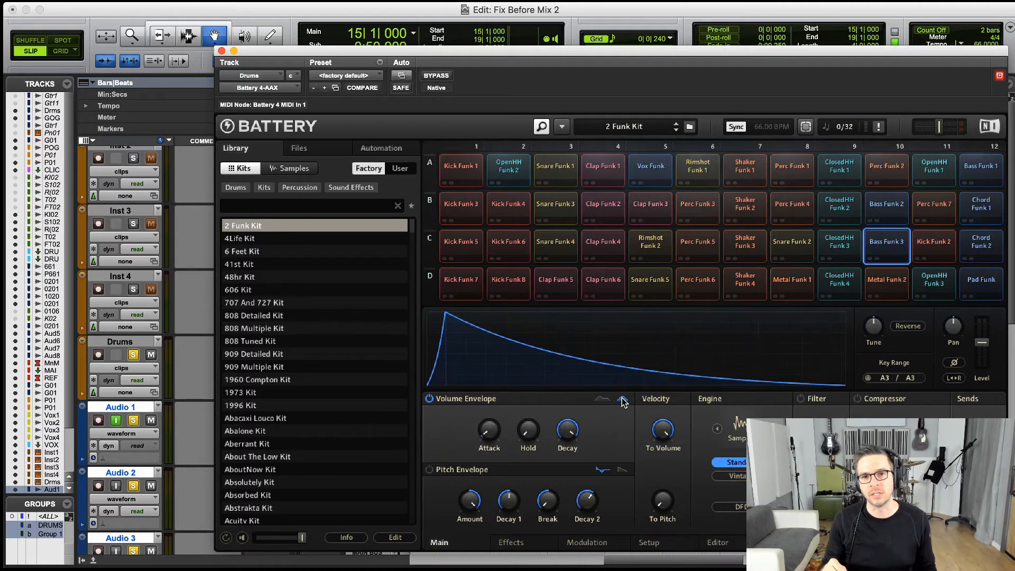
pyautogui.click(886, 246)
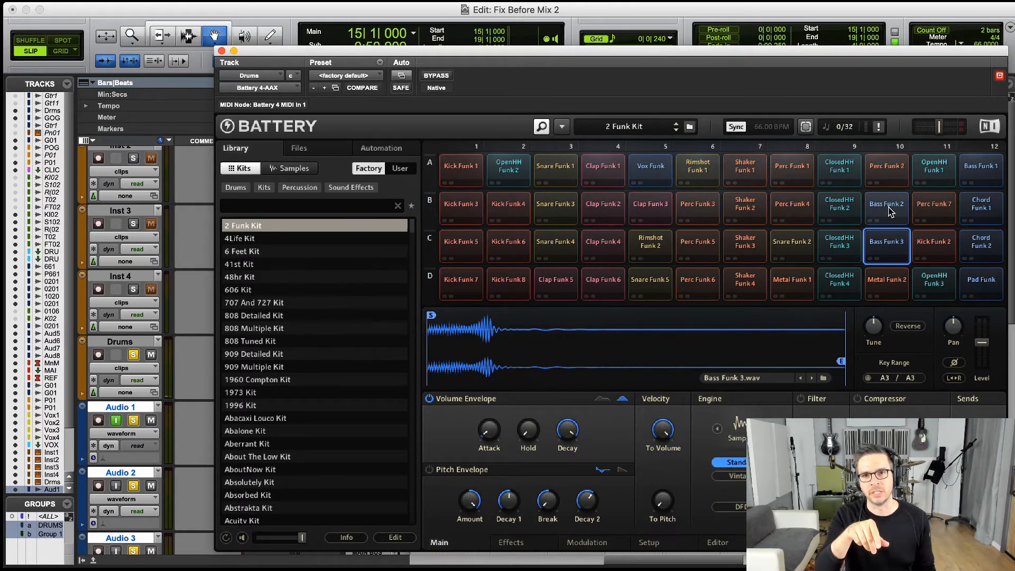
# Select the Bass Funk 2 cell and switch its volume envelope to AHD one-shot mode.
pyautogui.click(887, 209)
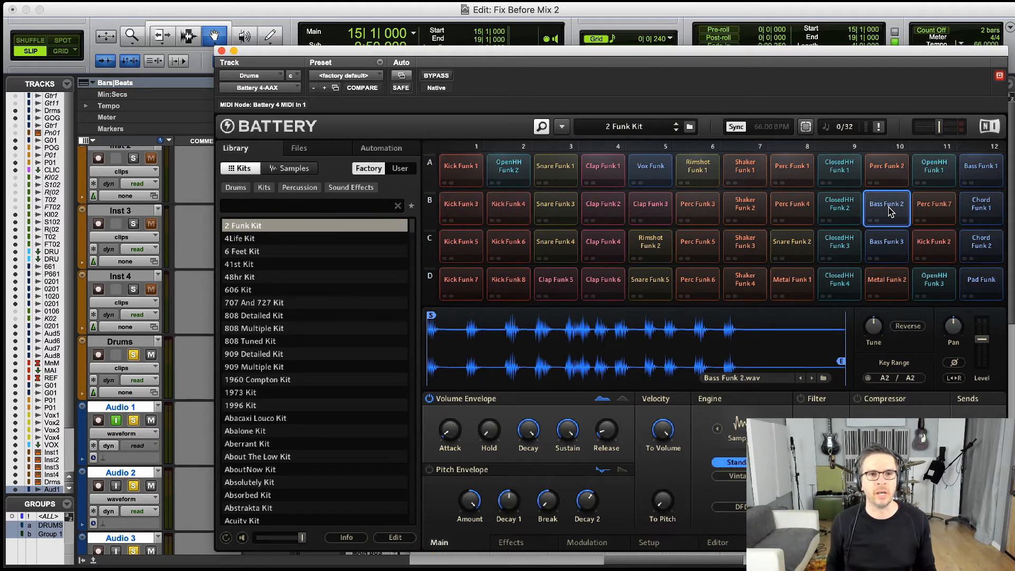
pyautogui.click(622, 400)
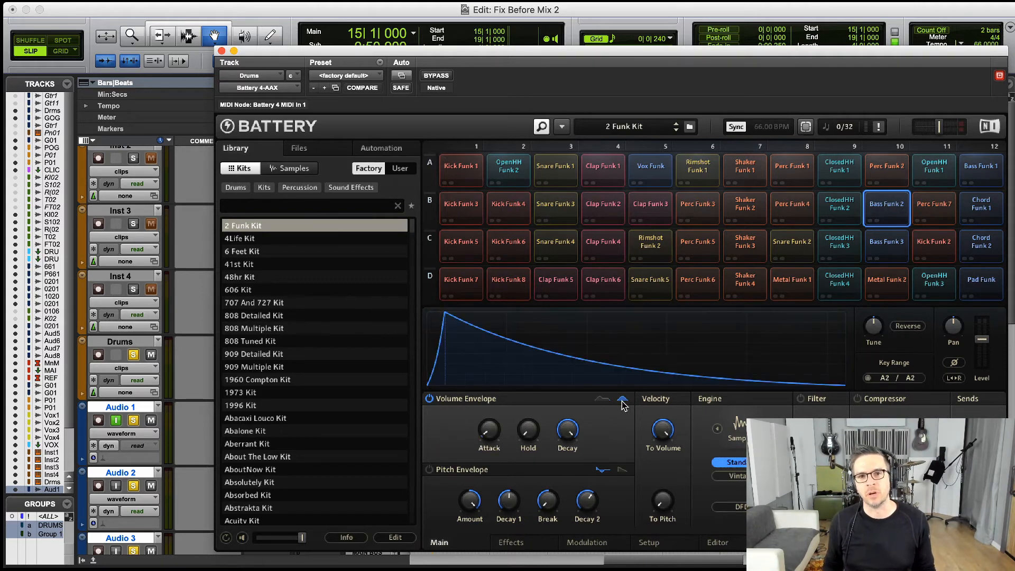
pyautogui.click(886, 208)
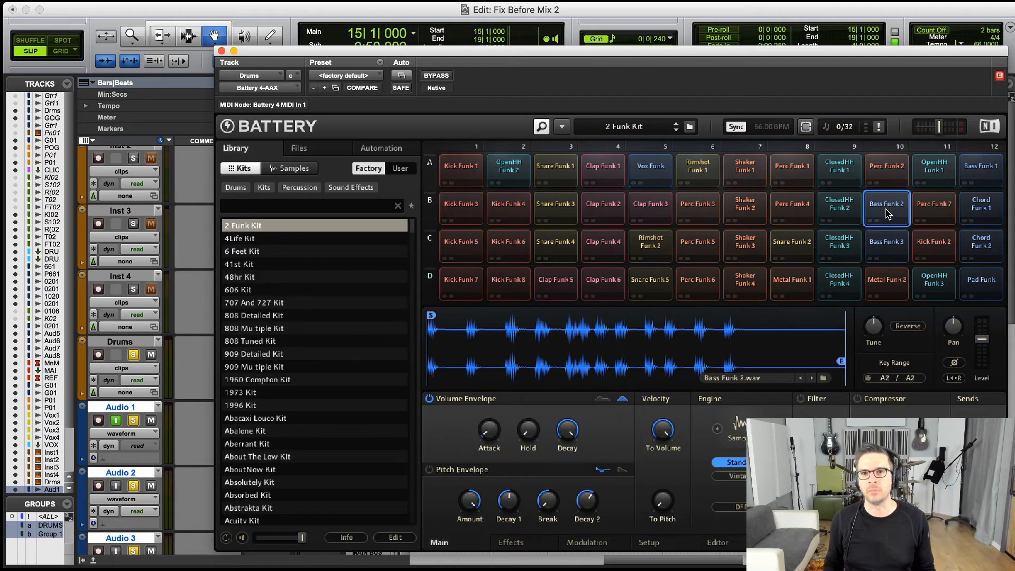